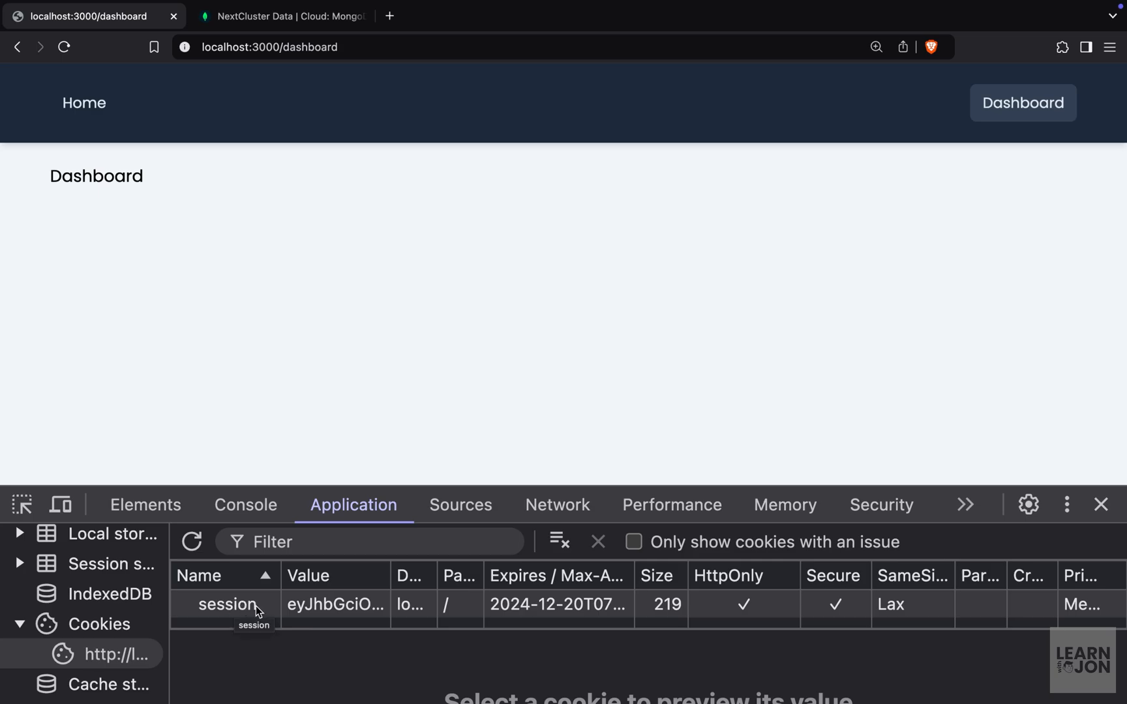
mouse_move(982, 227)
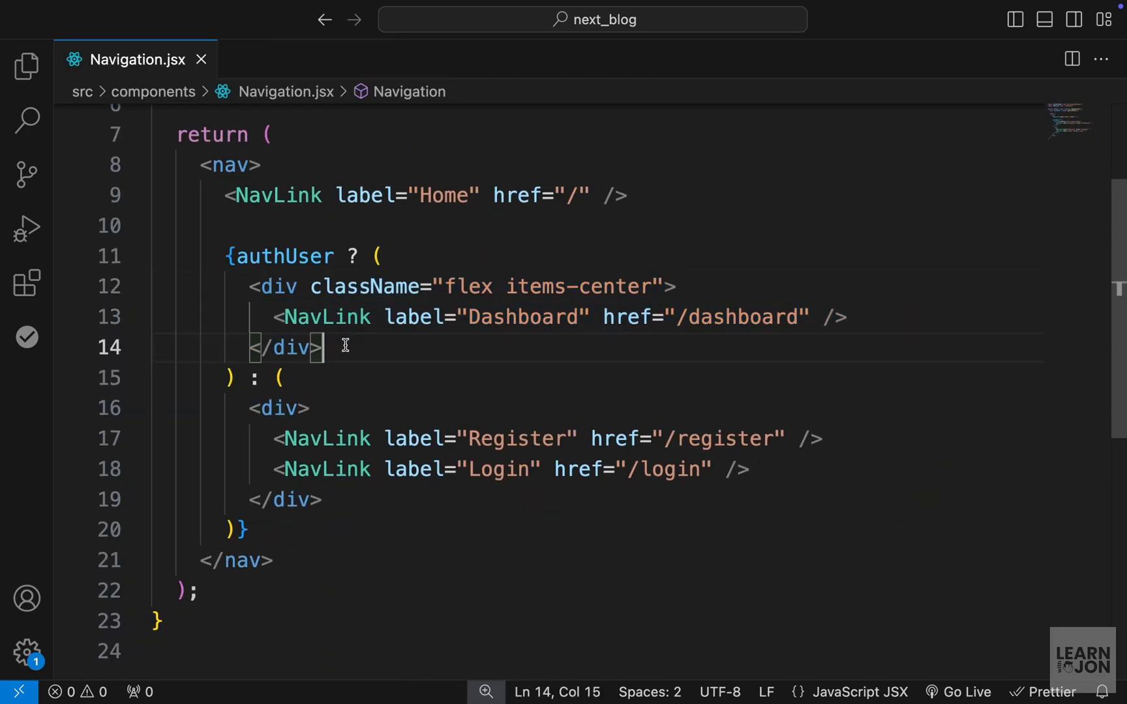
Step: Give the Logout button after the Dashboard link className "nav-link" inside its form
left_click(868, 318)
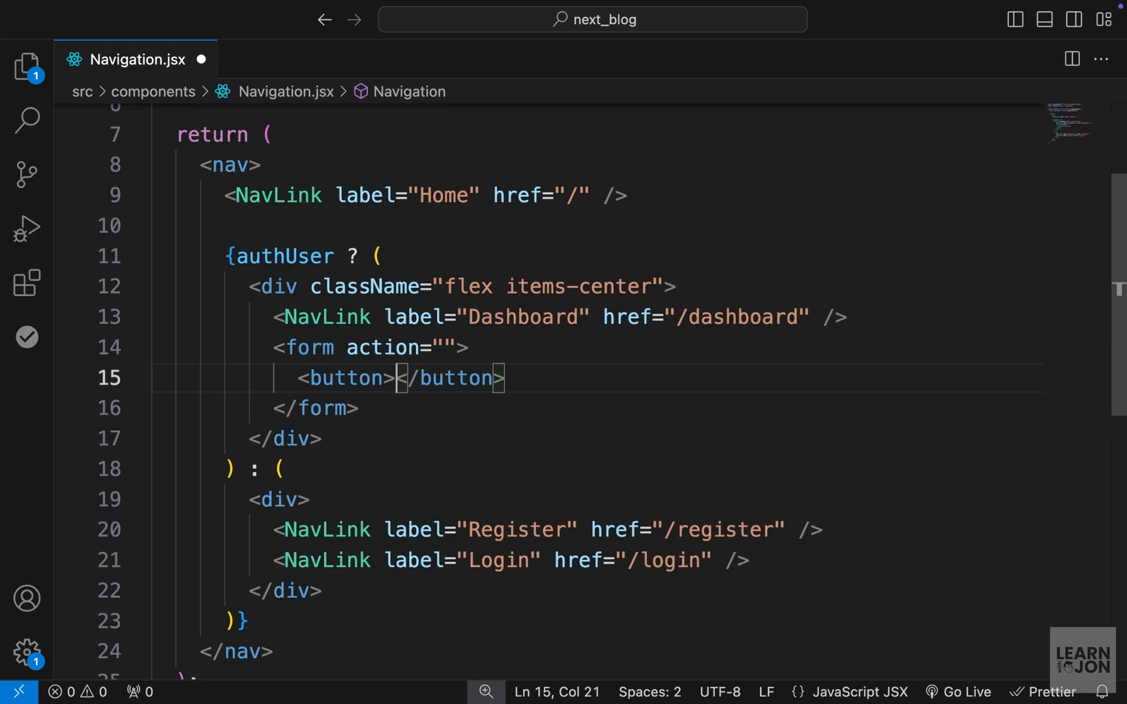
type("className=\"\"")
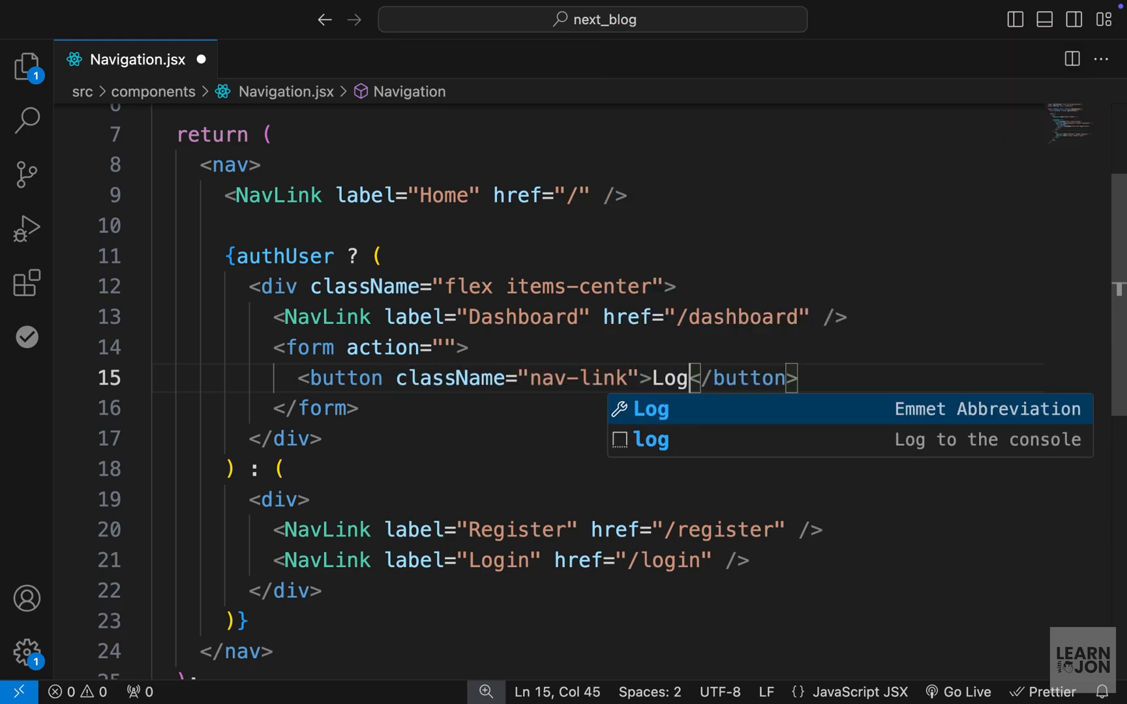
type("o")
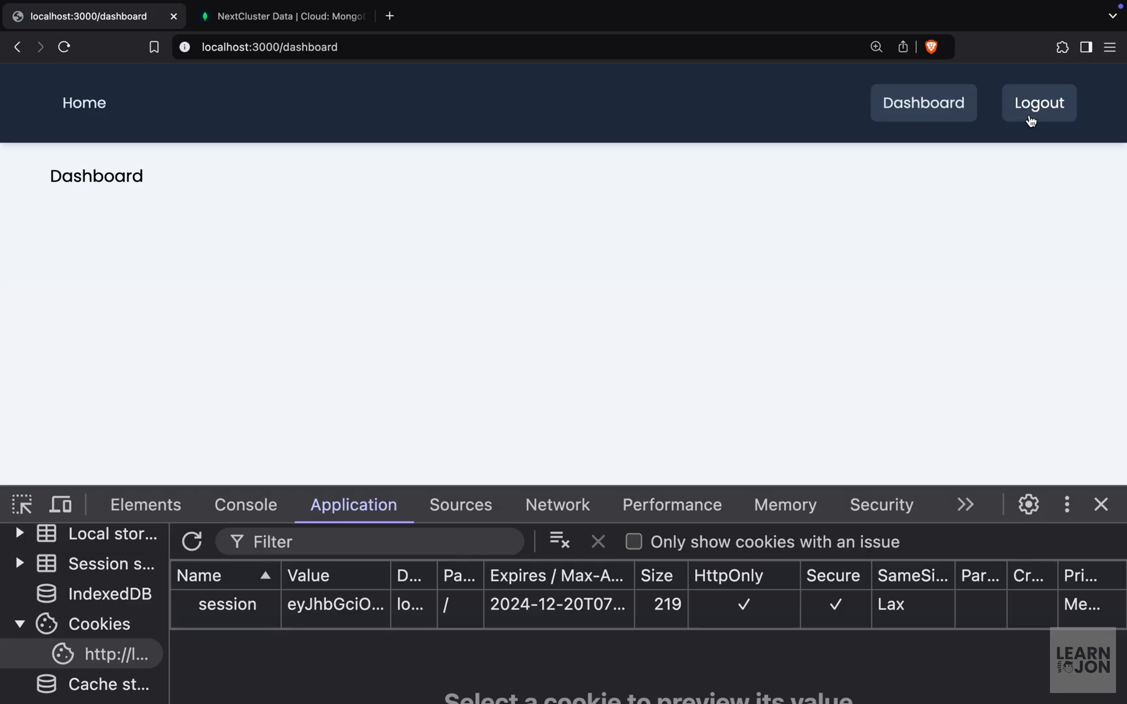
left_click(1039, 102)
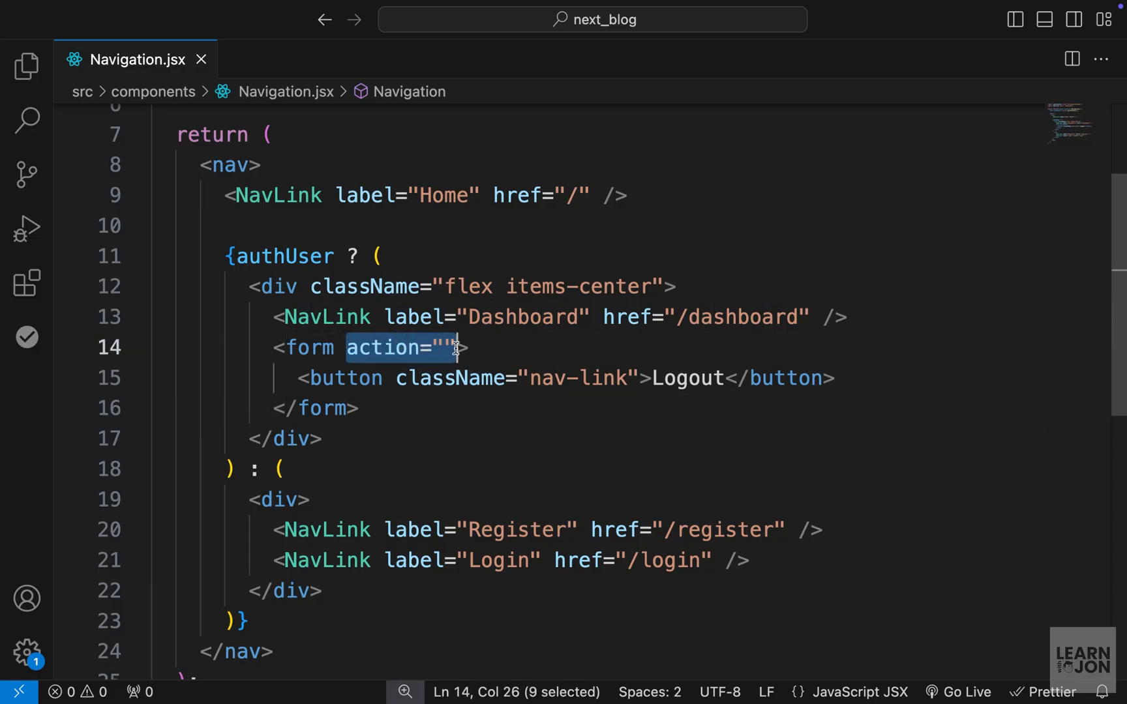
Step: Open src/actions/auth.js with Quick Open
key("Ctrl+p")
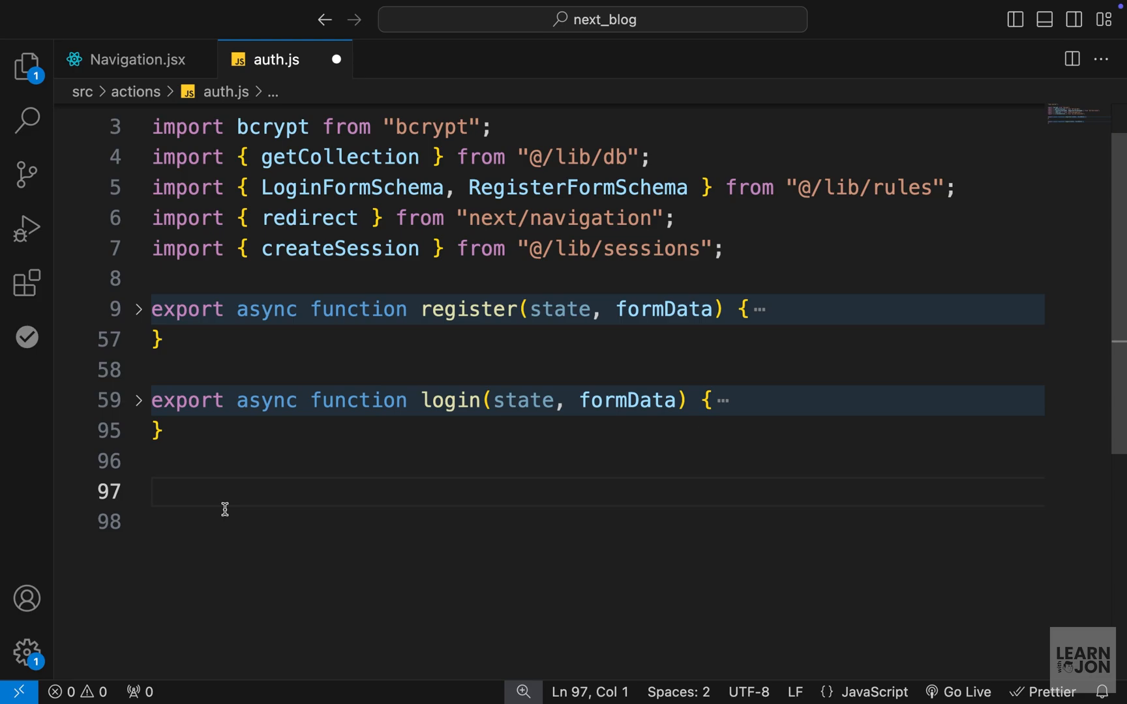
Step: Write an exported async logout function that awaits cookies() and deletes the session cookie
type("export")
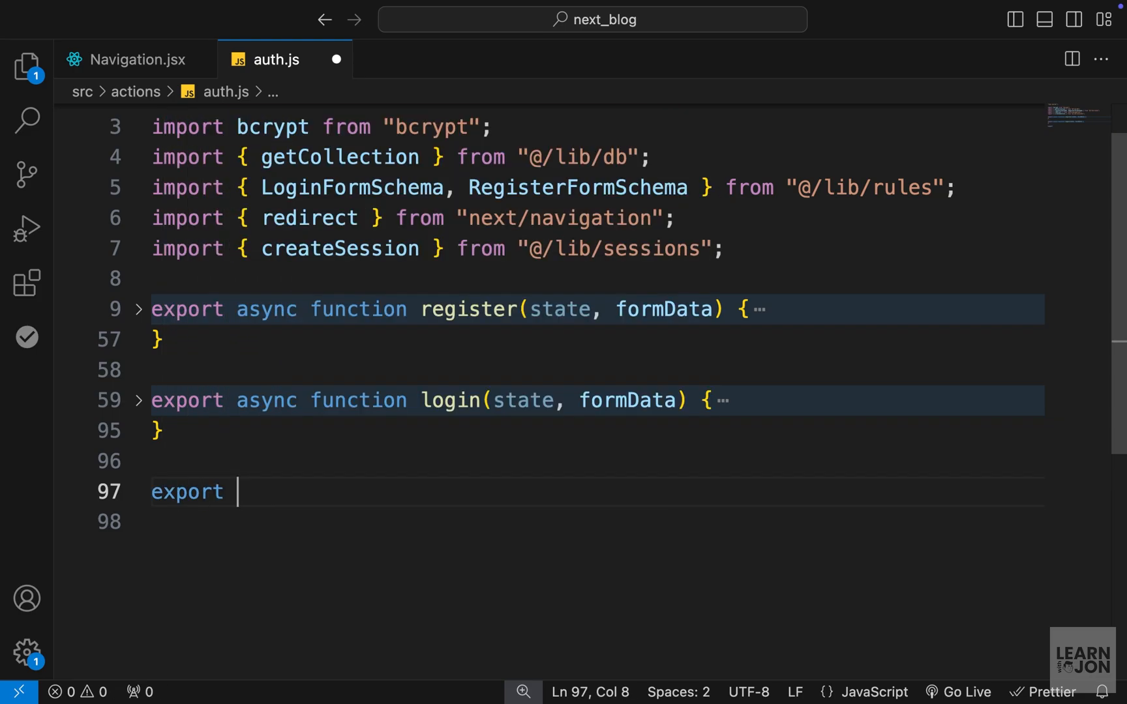
type("async")
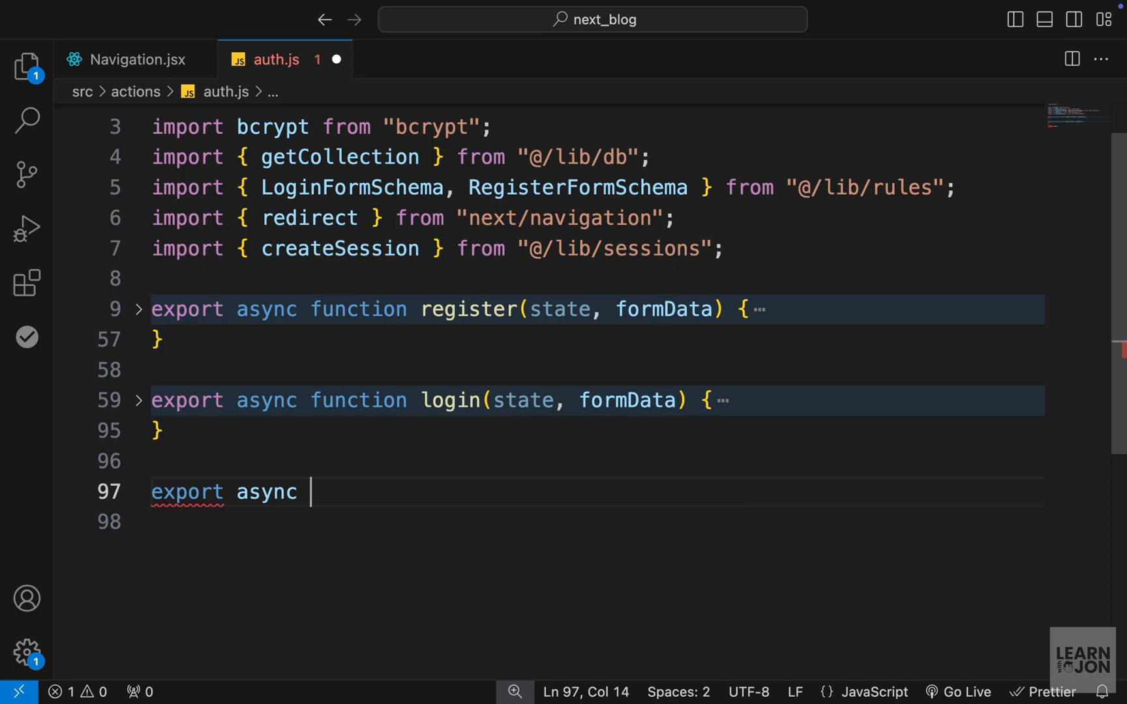
type("function logout(params) {")
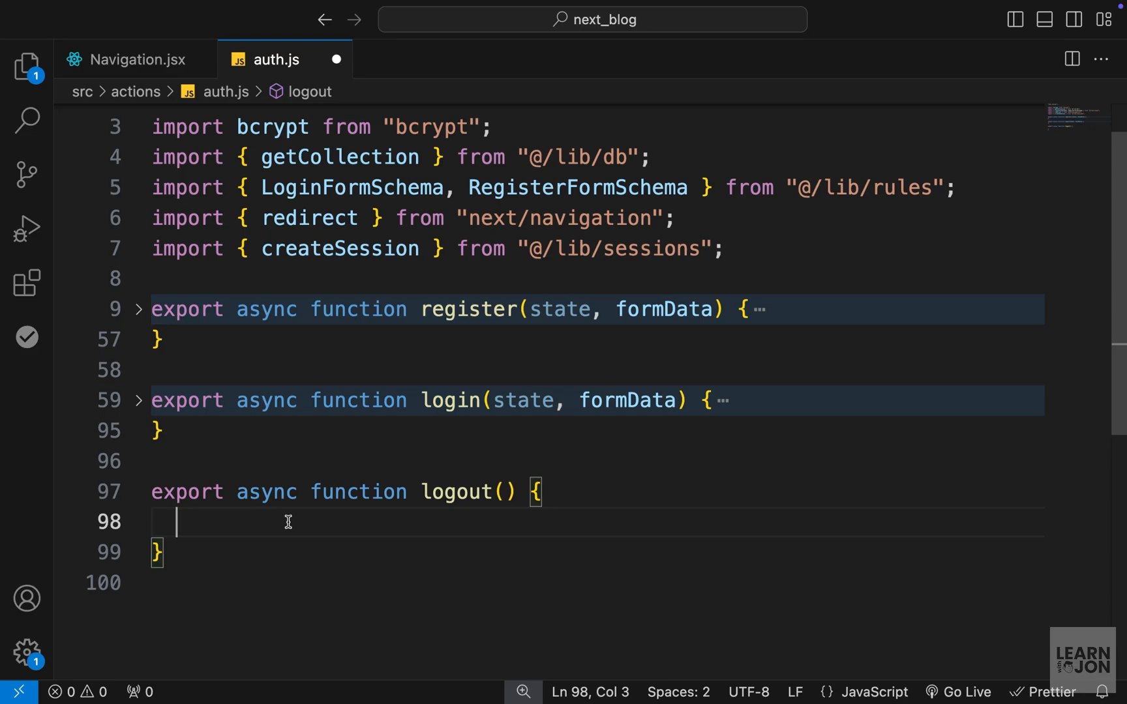
type("const c")
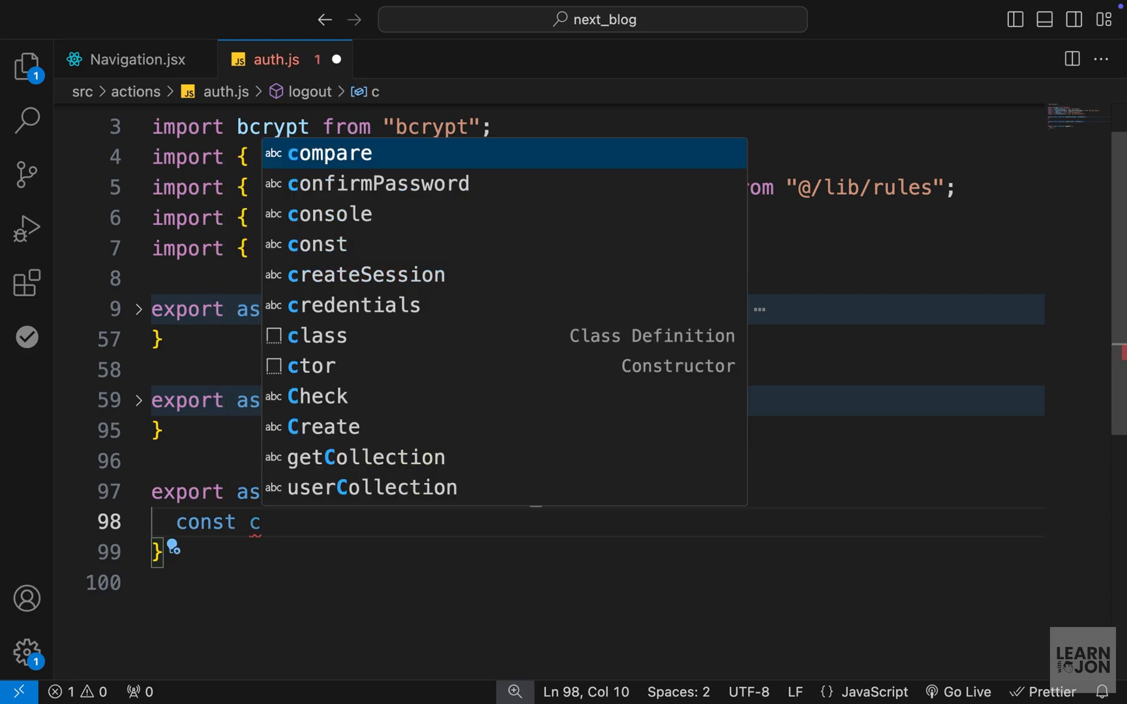
type("oo")
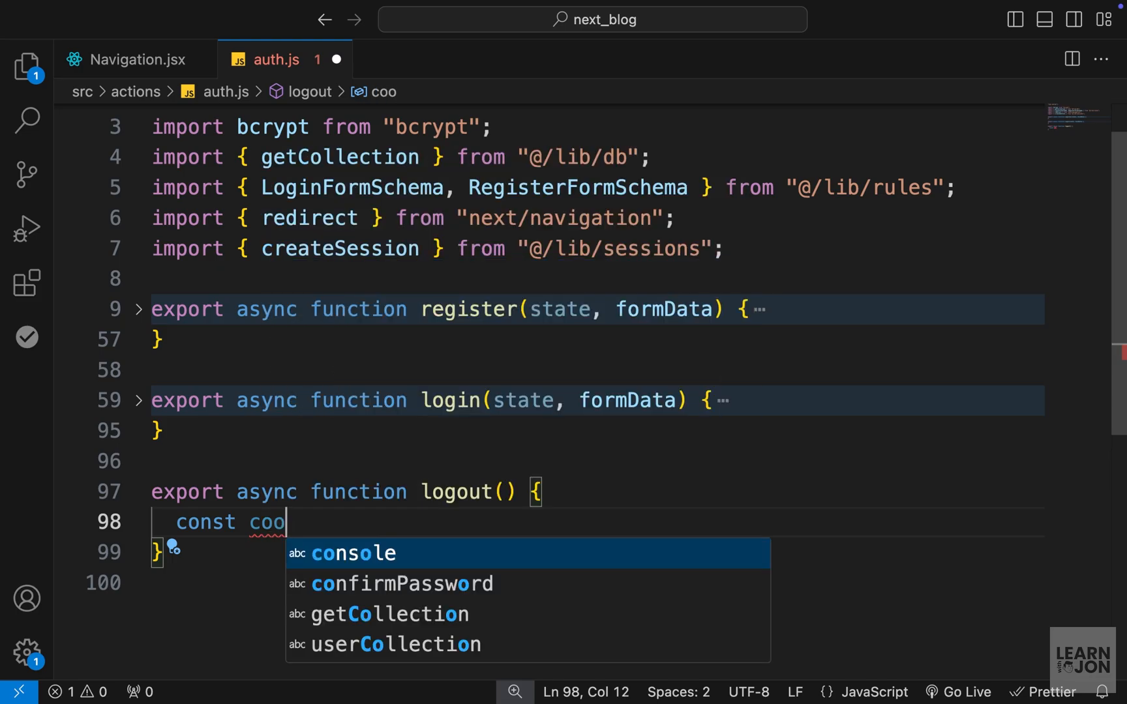
type("kieStore= await cookies(")
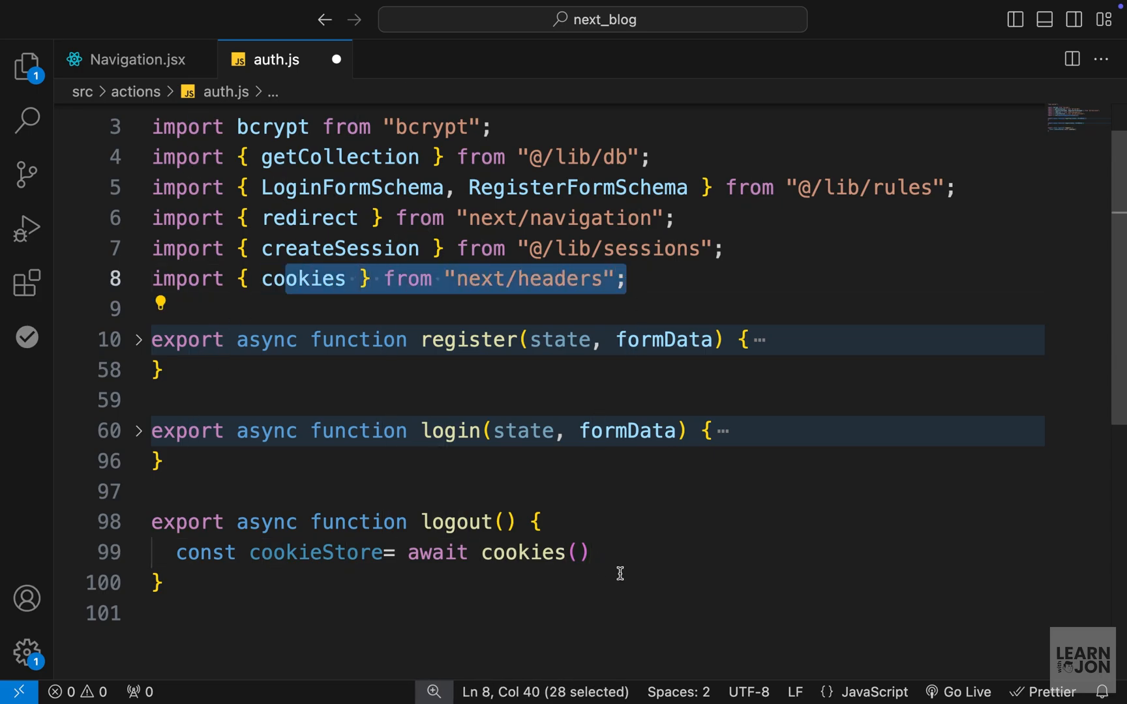
type("cookieStore.delete('session")
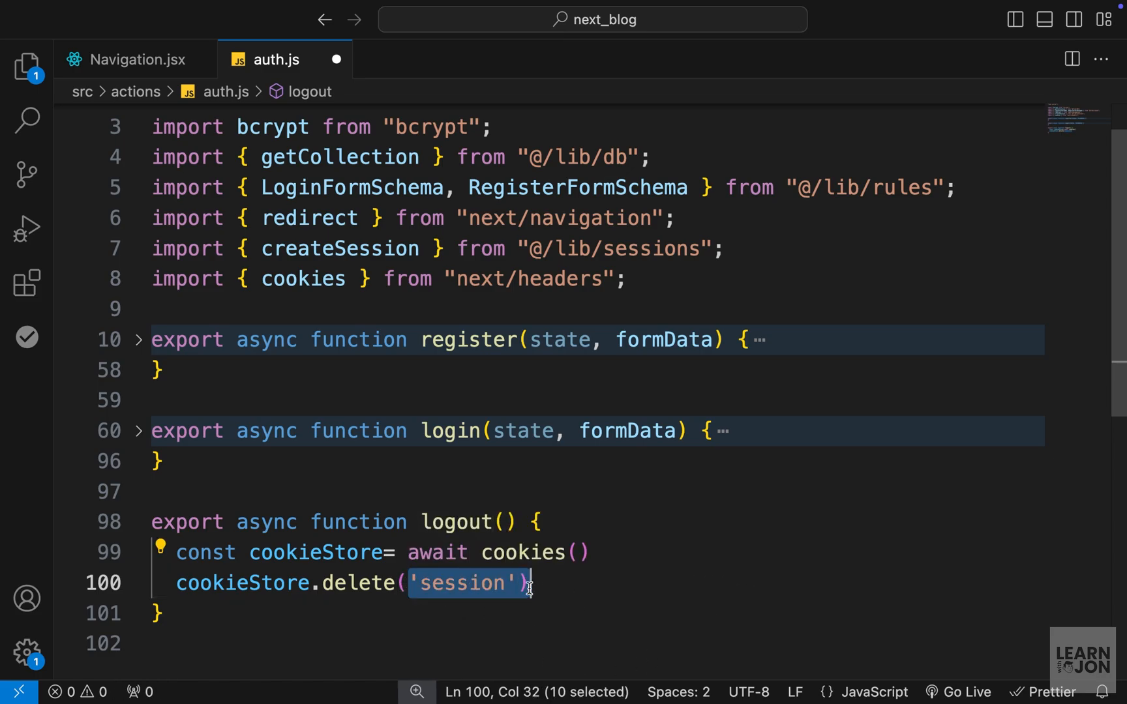
Step: Add redirect('/') to logout, save auth.js, and return to Navigation.jsx
key("Enter")
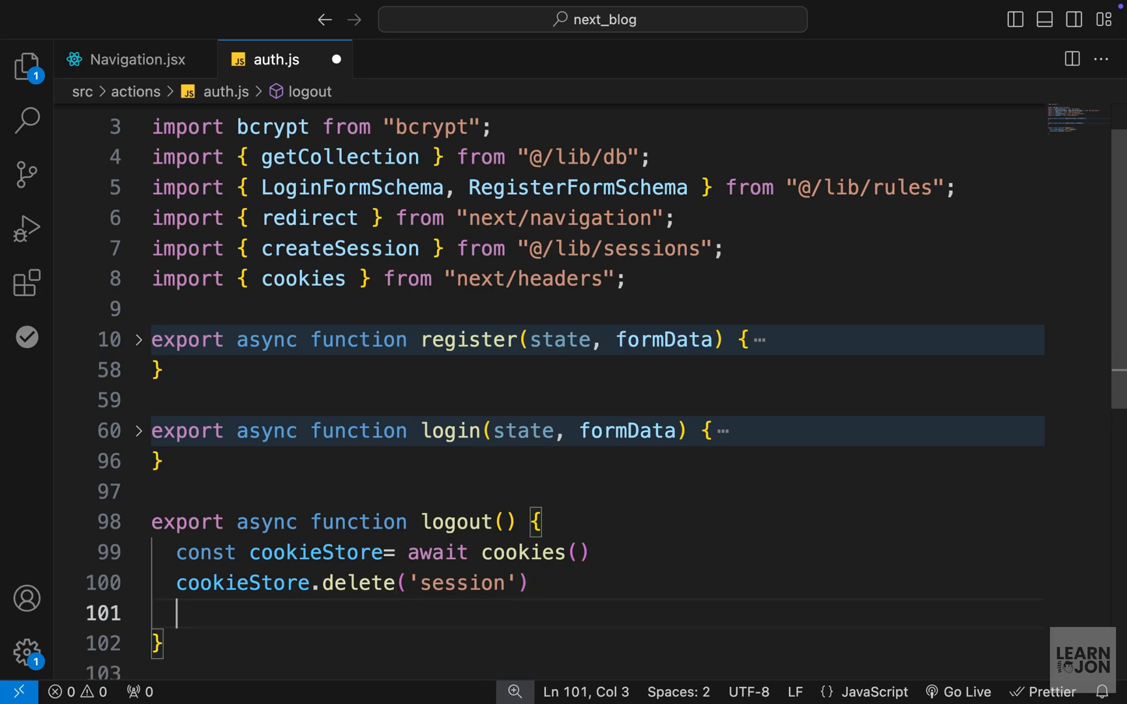
type("redirect")
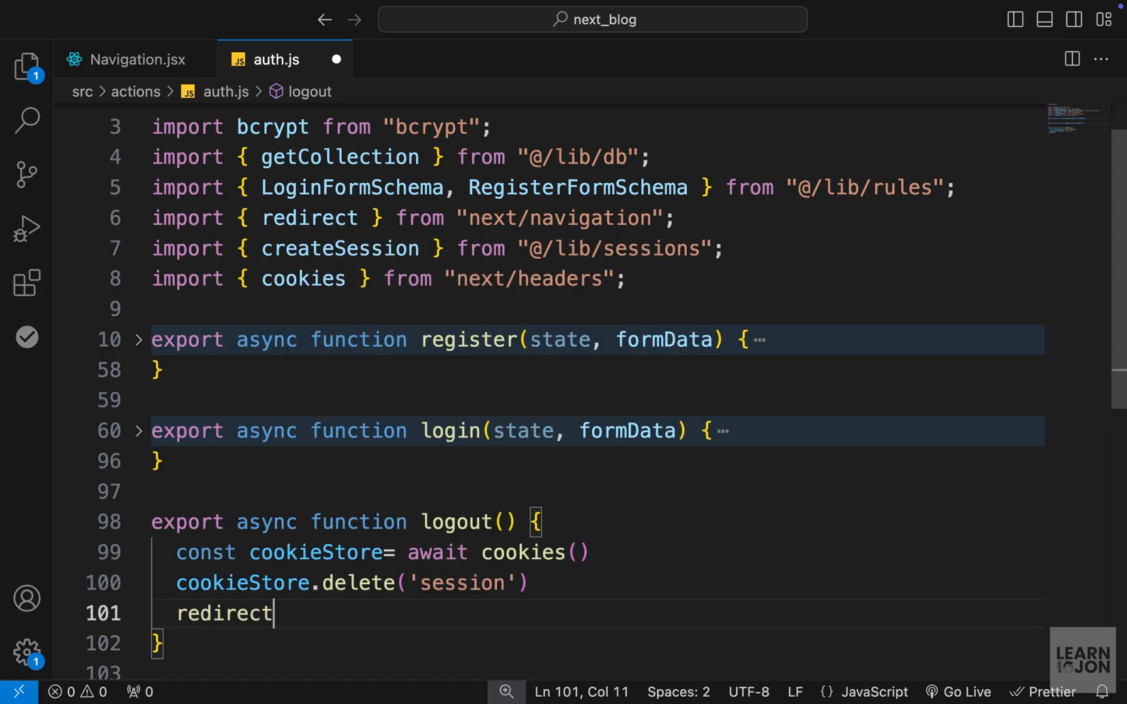
type("('/')")
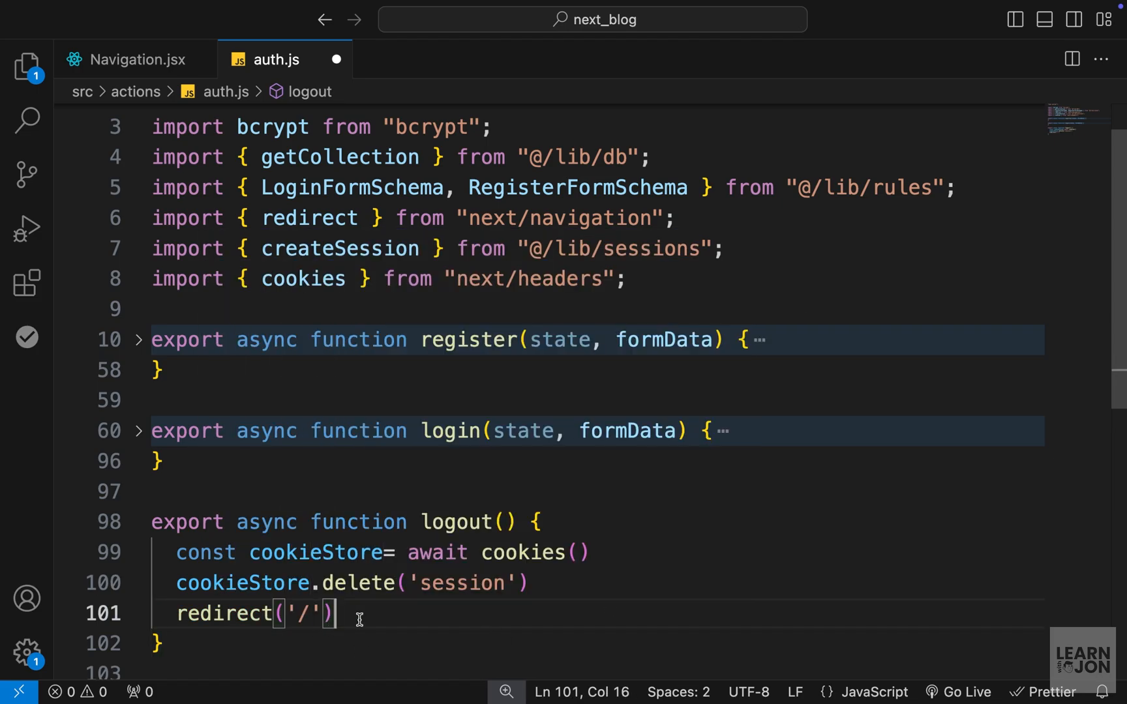
key("ctrl+s")
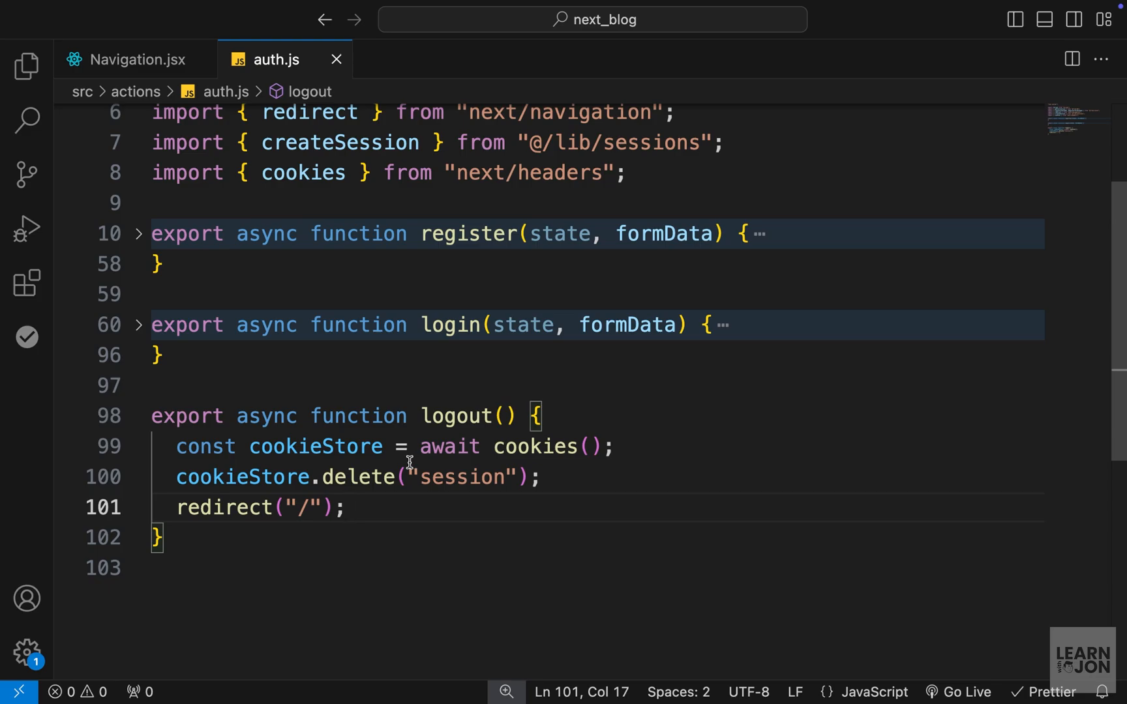
double_click(459, 416)
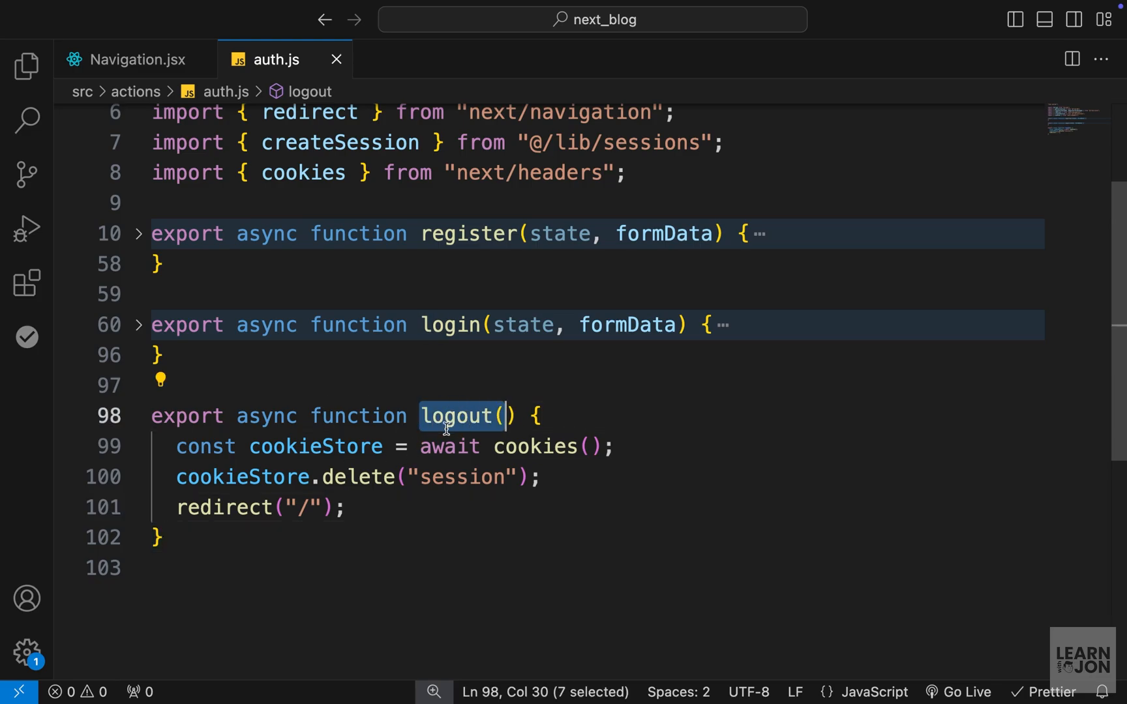
left_click(137, 58)
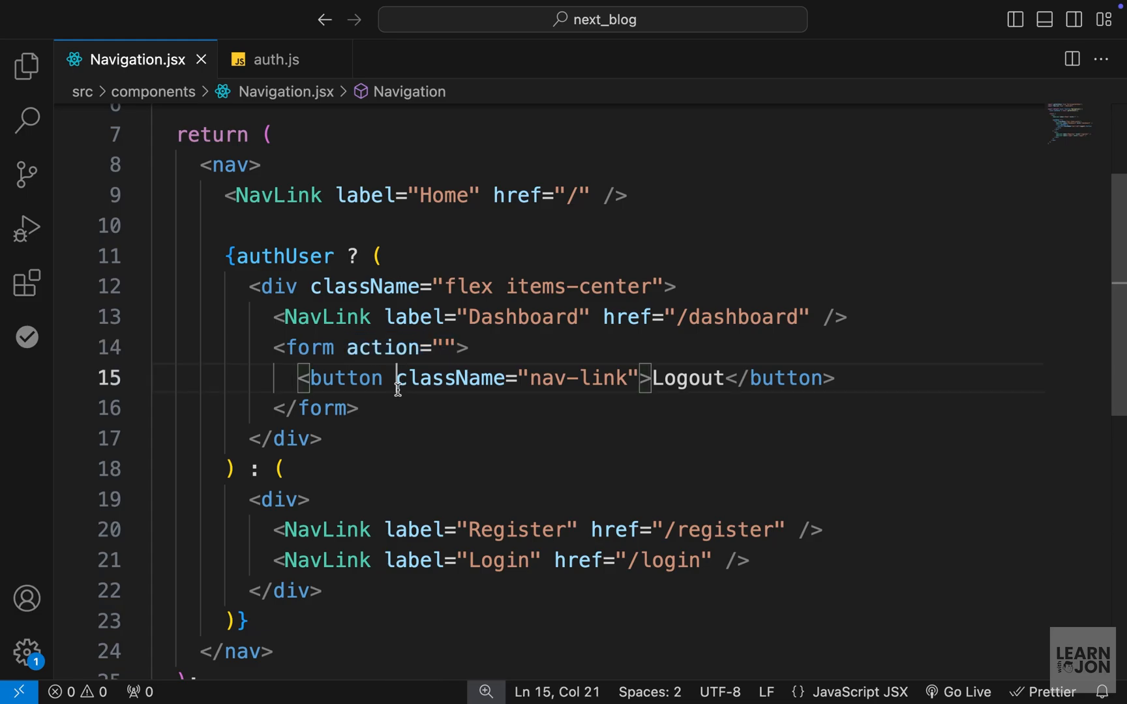
Step: Set the Logout form's action to {logout}, importing the action
double_click(444, 348)
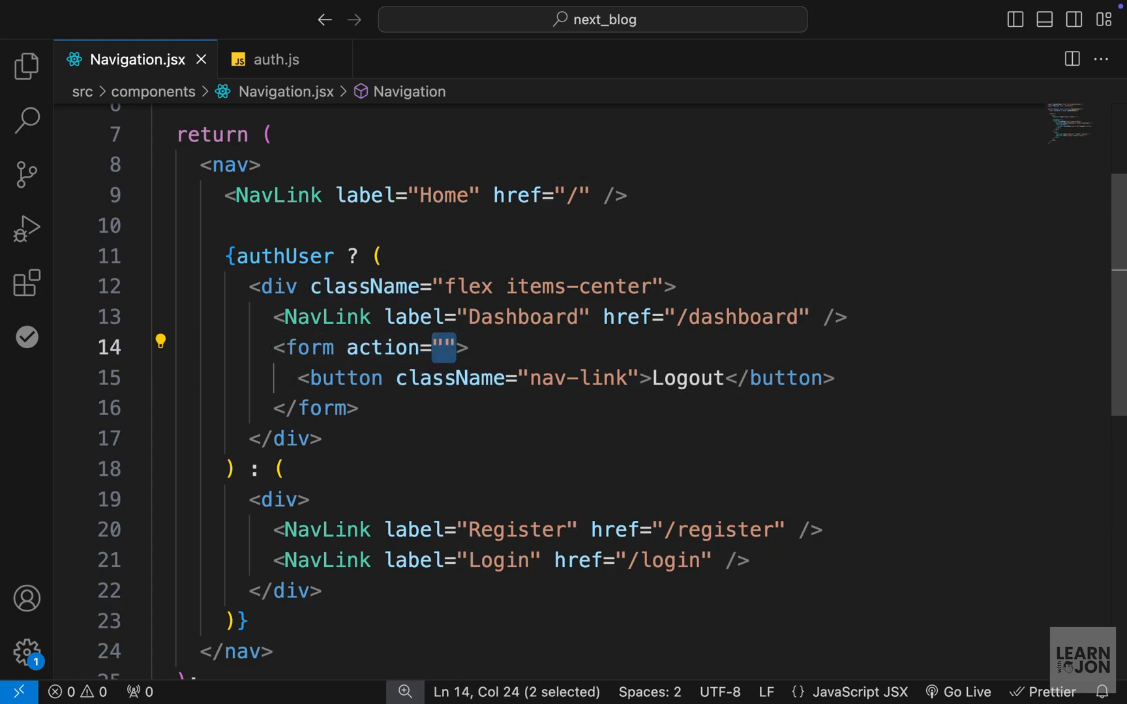
type("{}")
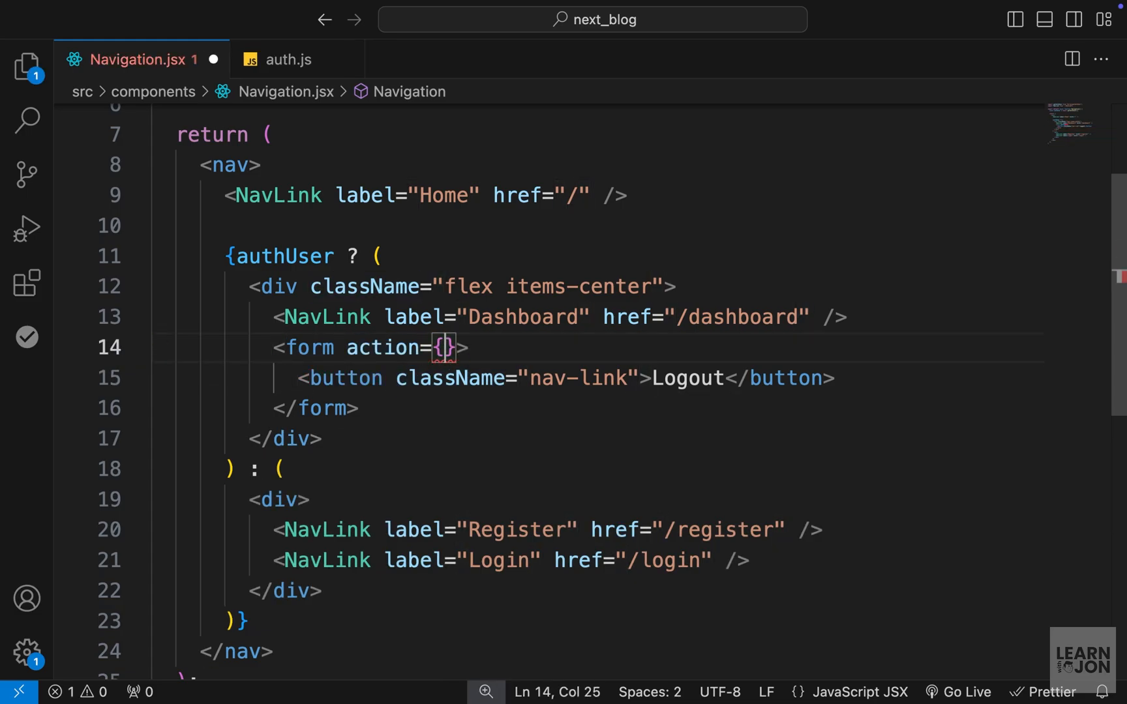
type("logout")
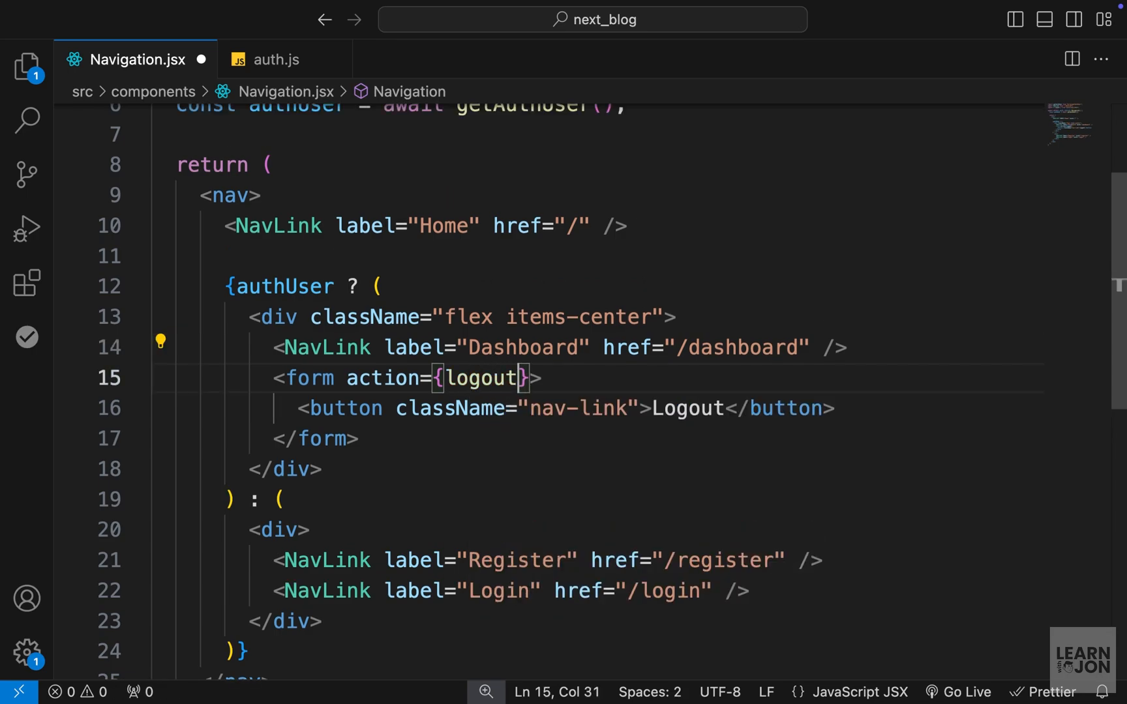
double_click(481, 378)
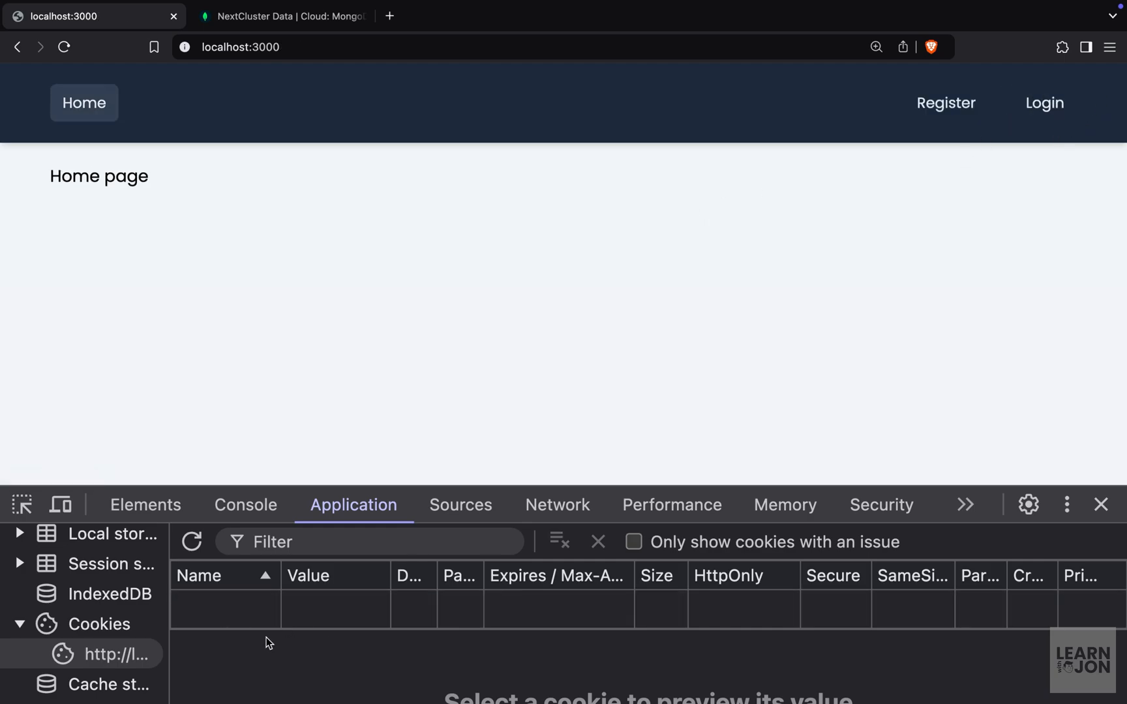
mouse_move(782, 211)
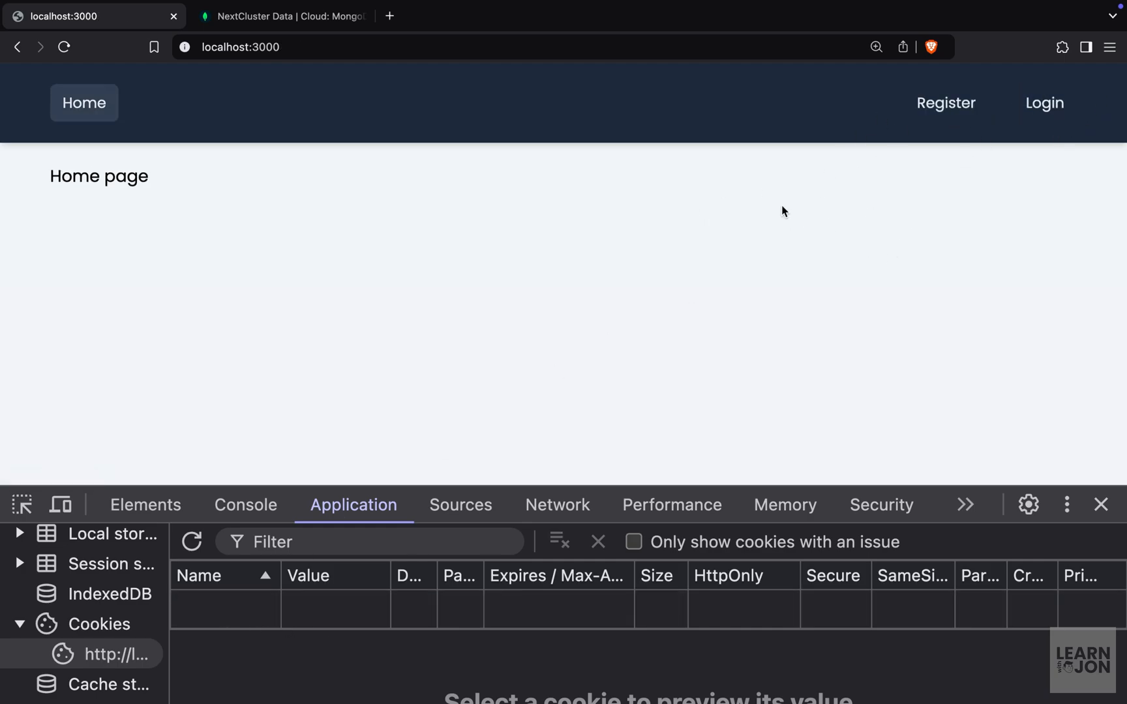
Step: Log in through the Login page, then click Logout to return home
left_click(1044, 102)
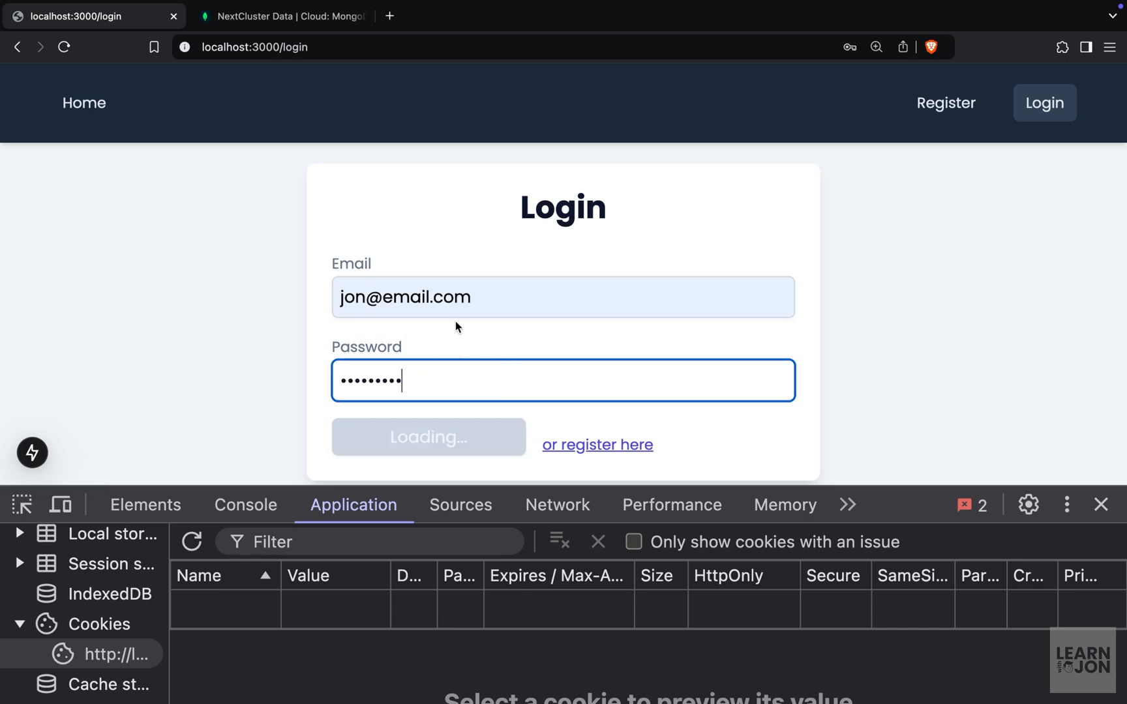
left_click(429, 437)
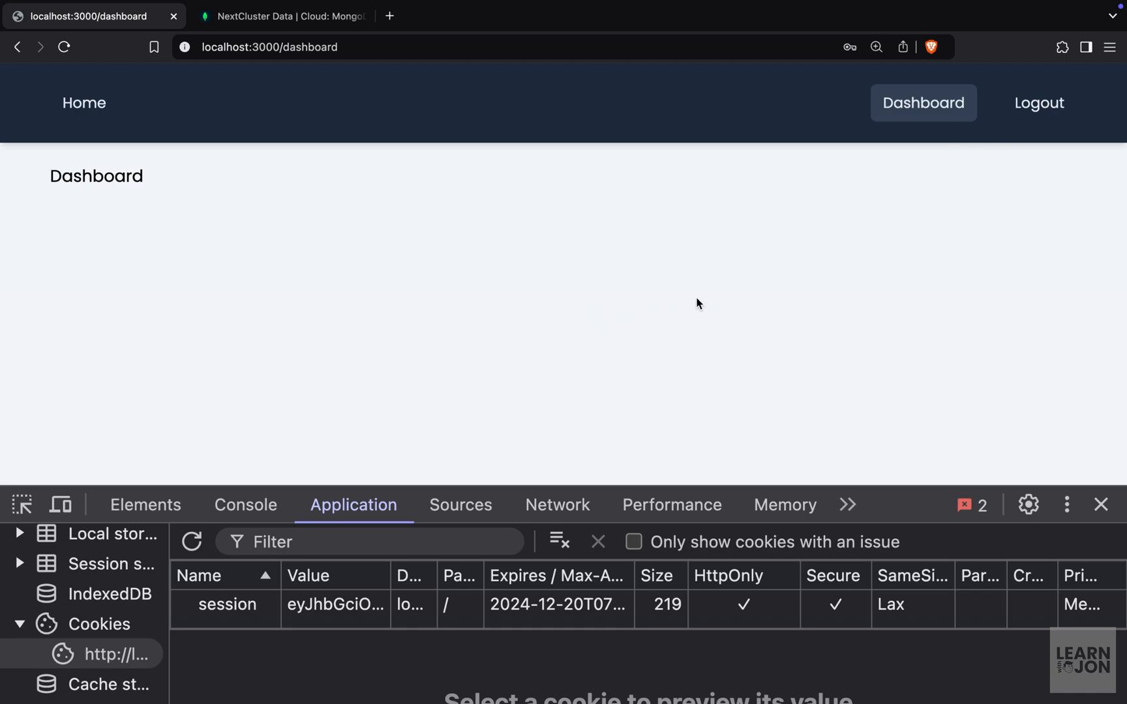
mouse_move(967, 173)
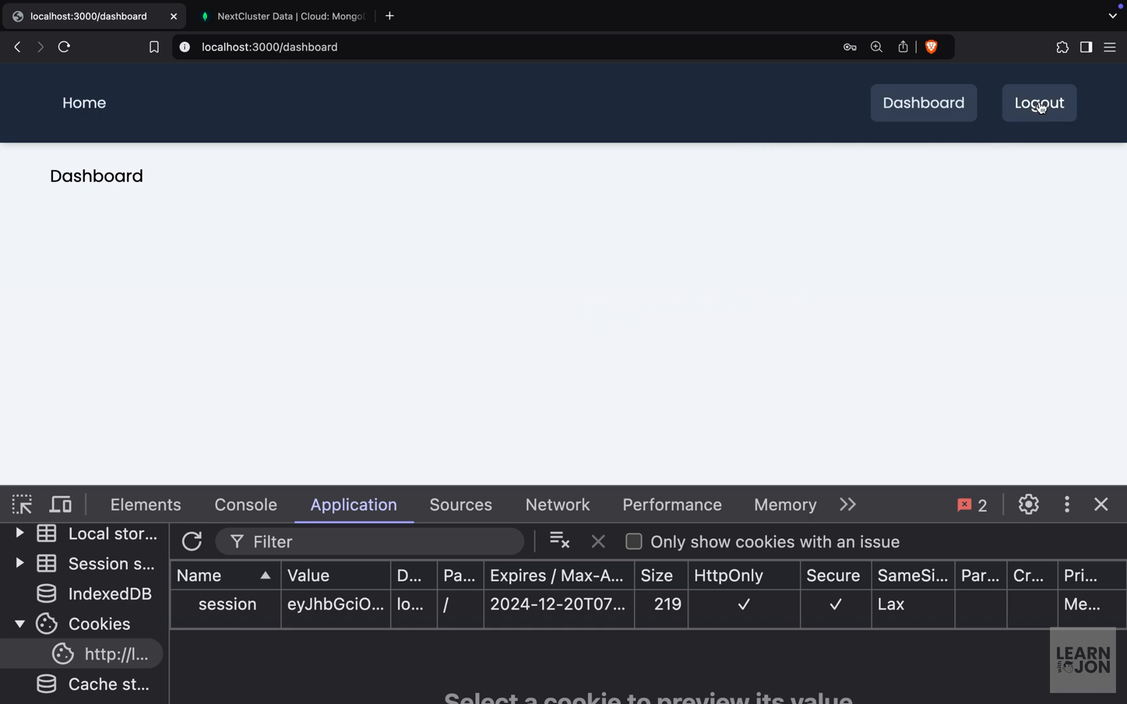
left_click(1039, 102)
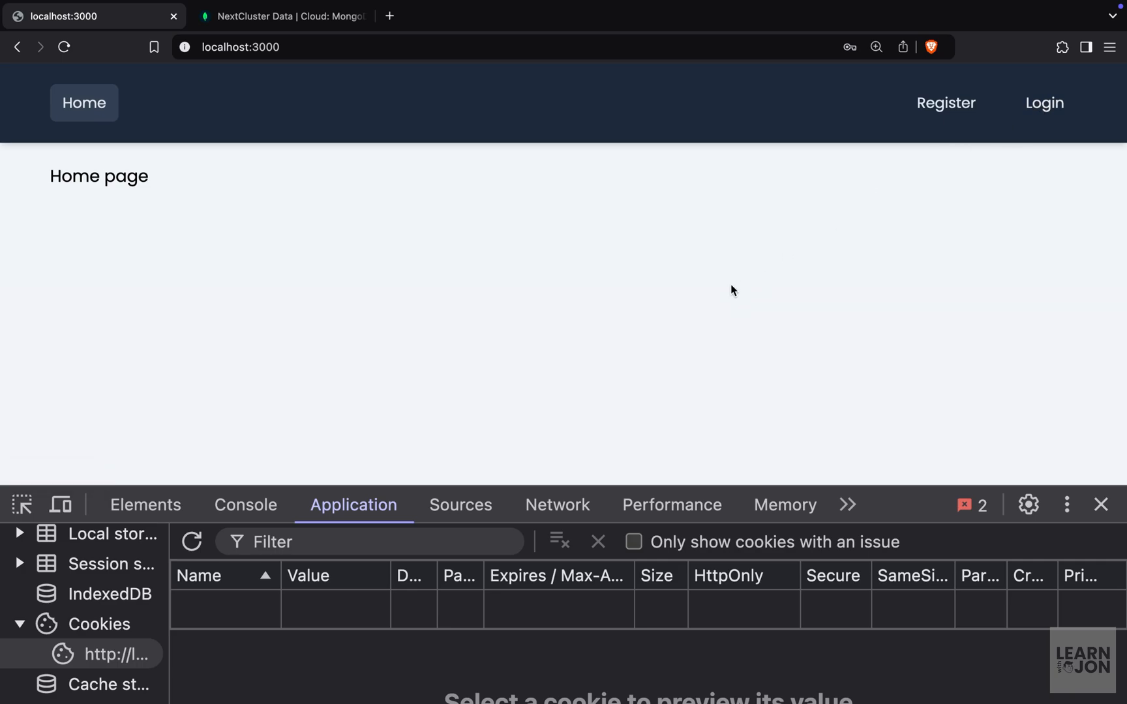